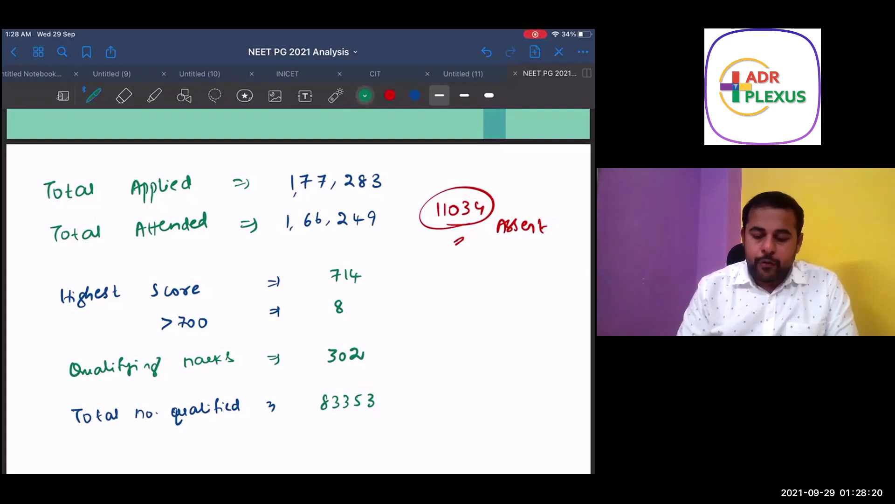
Write '/800' beside the top score 714 and circle it, with rank 8 at 700.
text(/800)
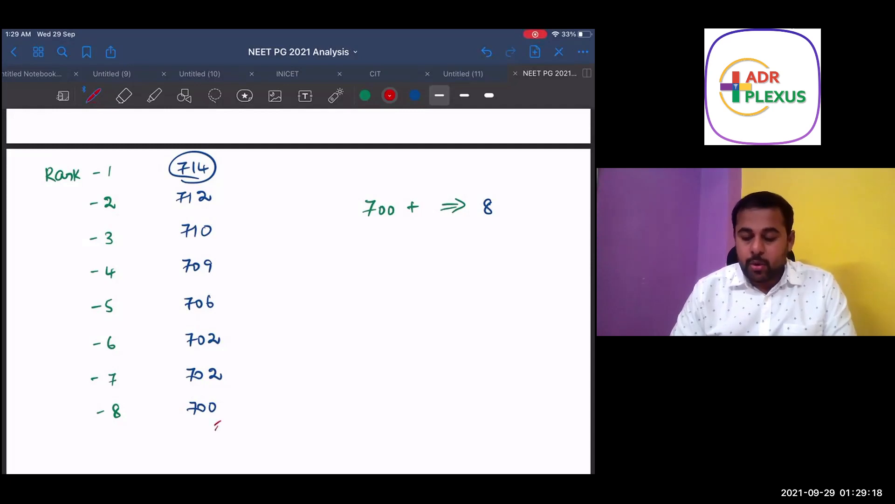
drag(468, 188, 509, 229)
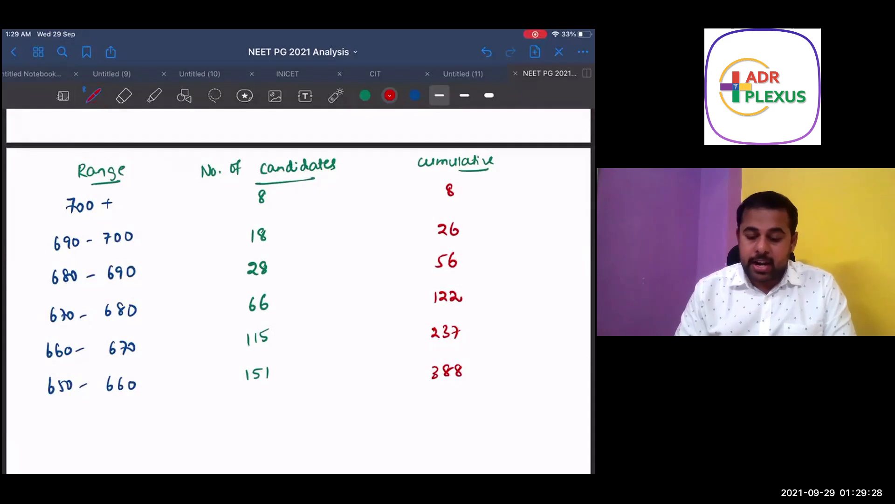
Tick cumulative 26, then in blue ink circle the 650+ cumulative total 388.
drag(476, 234, 500, 223)
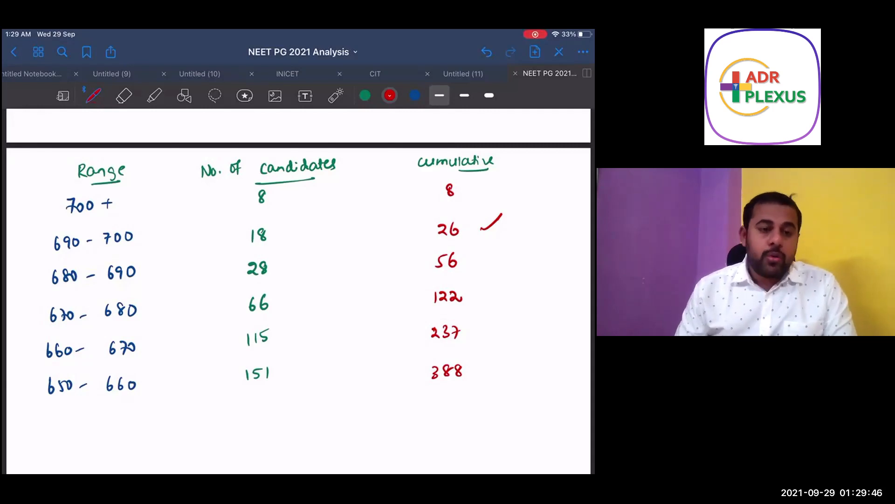
click(414, 95)
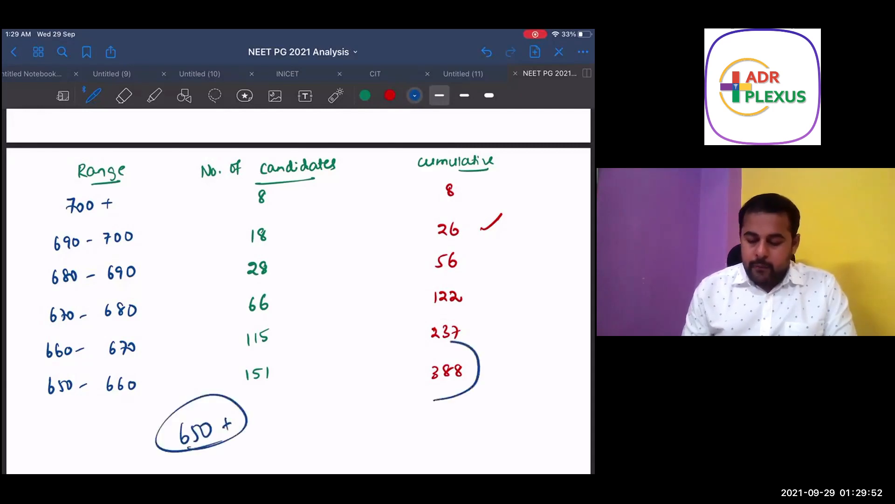
drag(412, 348, 479, 400)
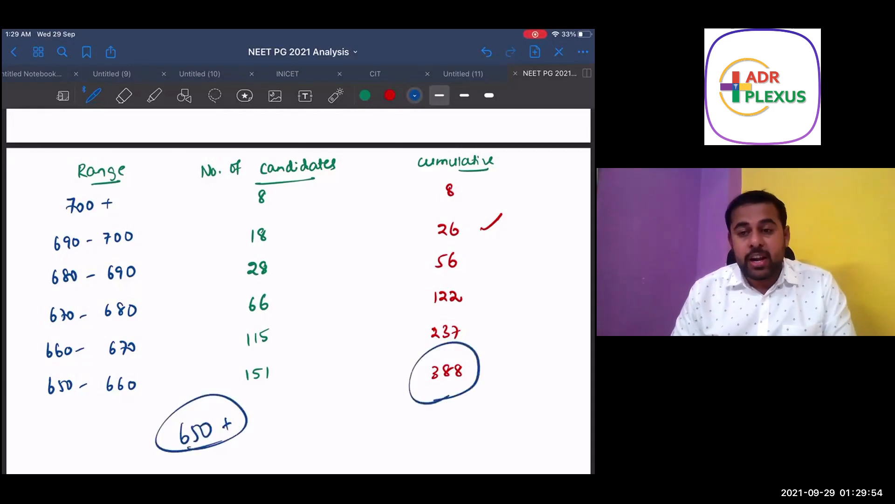
scroll(down, 3)
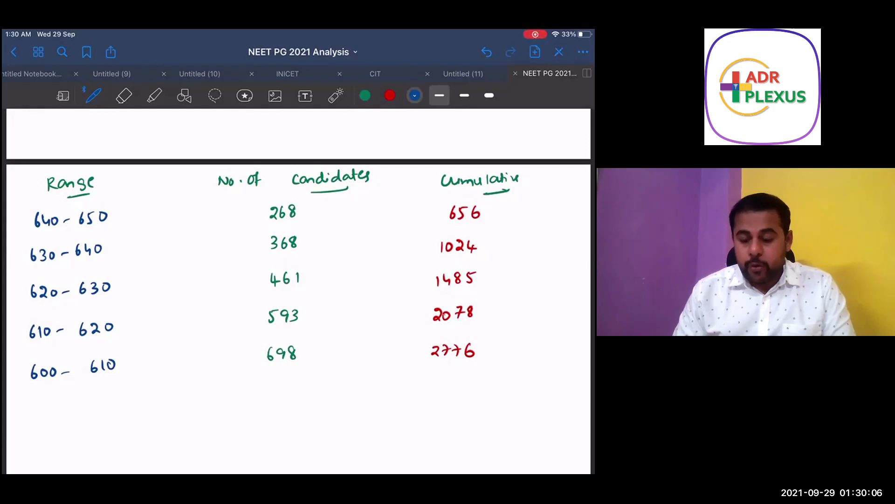
In green ink, tick and underline the cumulative total 1024 with extending dashes.
click(365, 95)
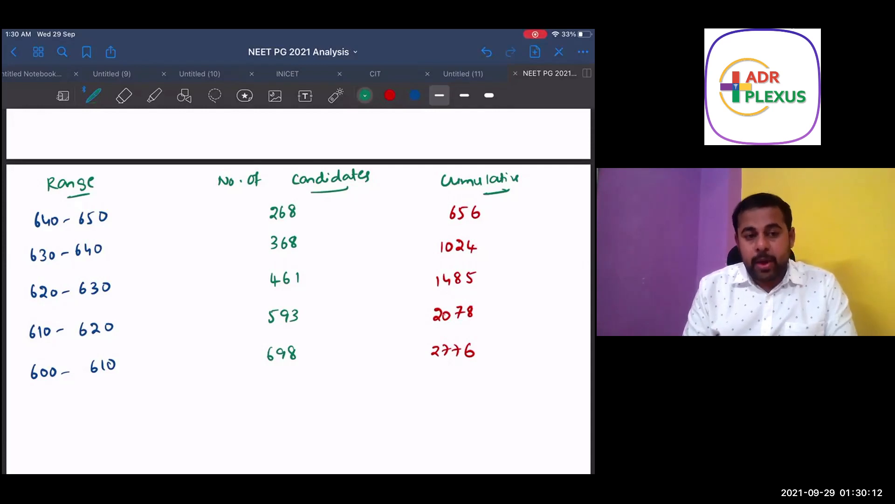
drag(486, 245, 506, 254)
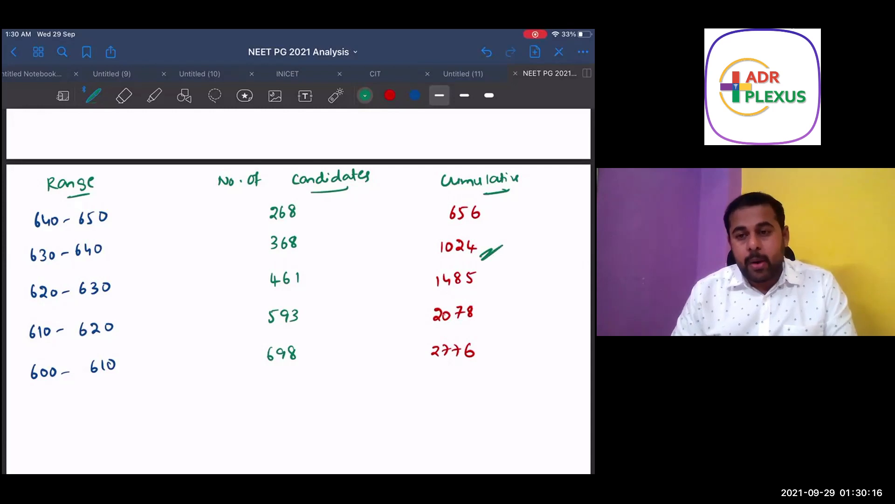
drag(431, 250, 528, 250)
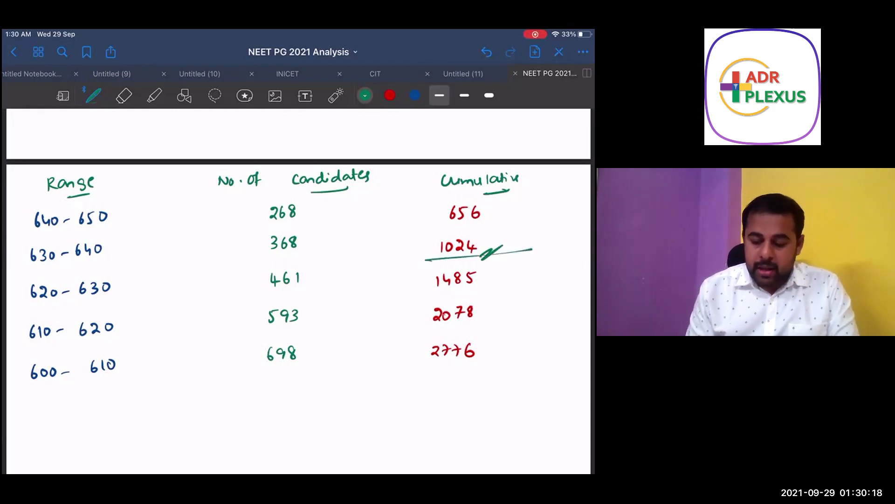
drag(492, 251, 562, 248)
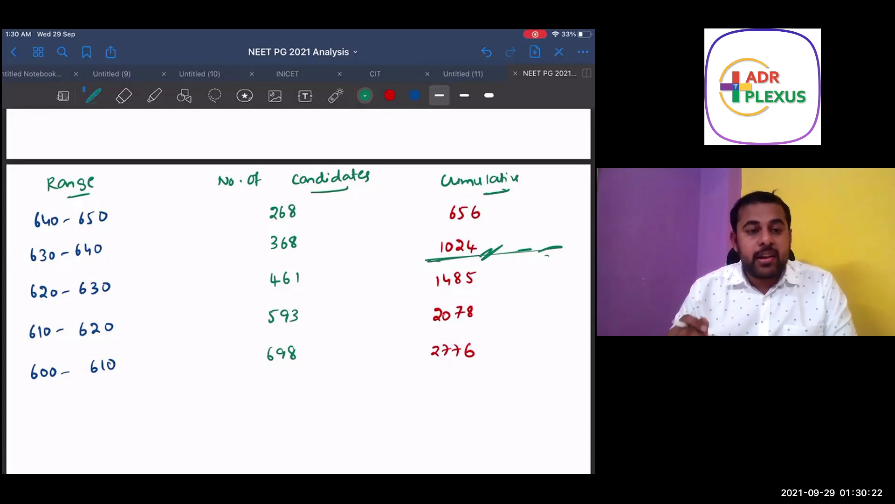
drag(302, 257, 302, 291)
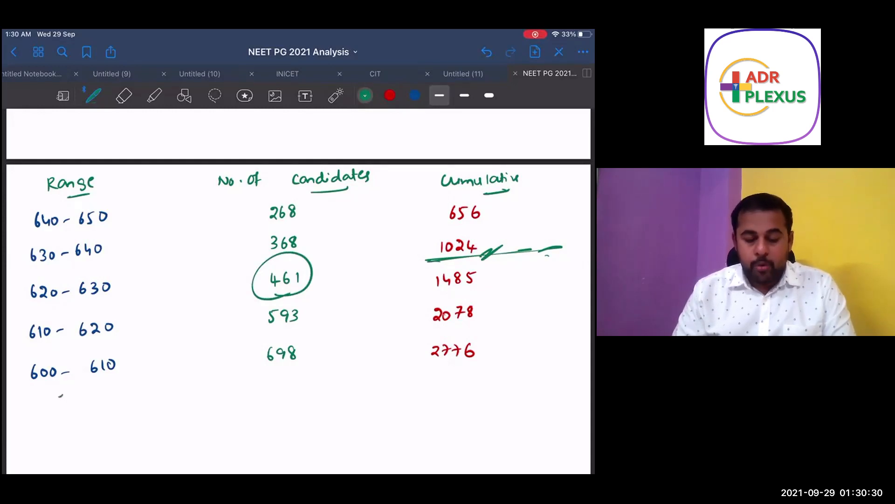
Circle the 461 candidates in the 620–630 range.
drag(449, 379, 505, 357)
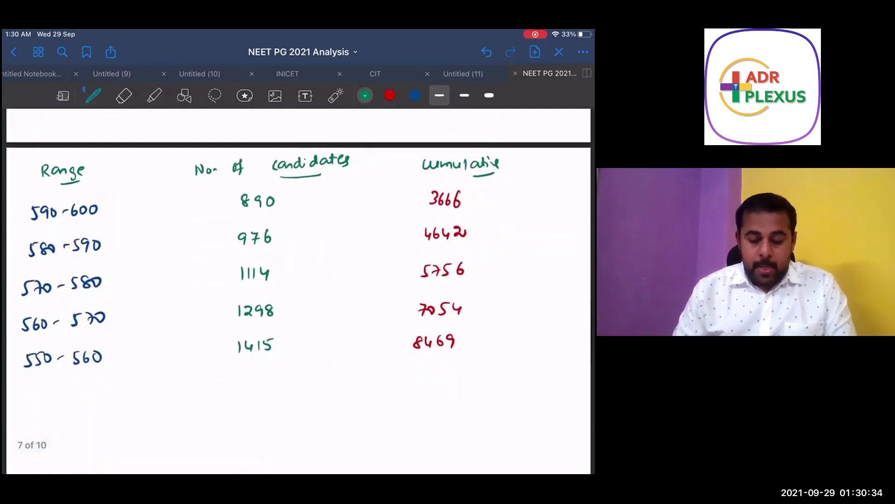
Mark 890 and double-tick the cumulative total 3666 in green.
scroll(down, 3)
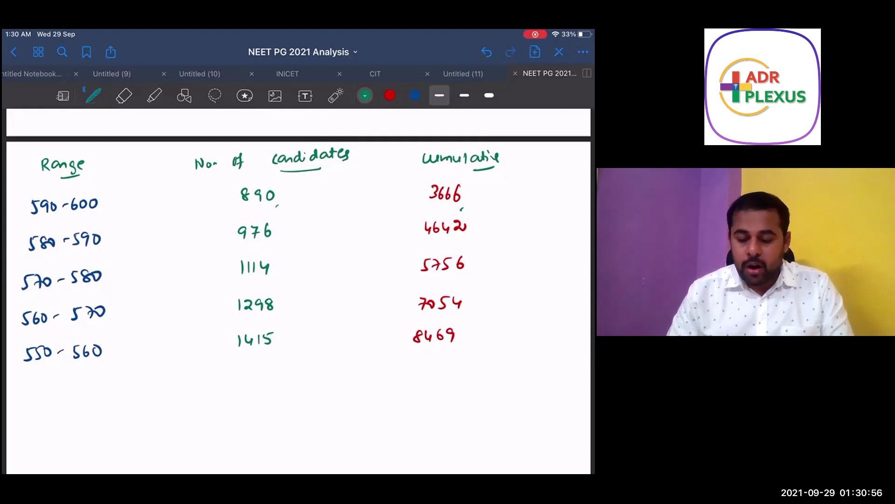
drag(462, 205, 506, 183)
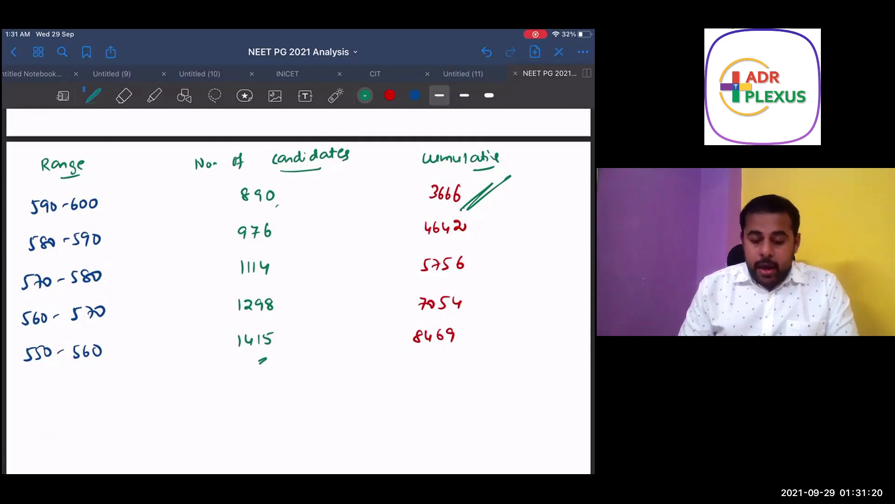
drag(123, 411, 166, 394)
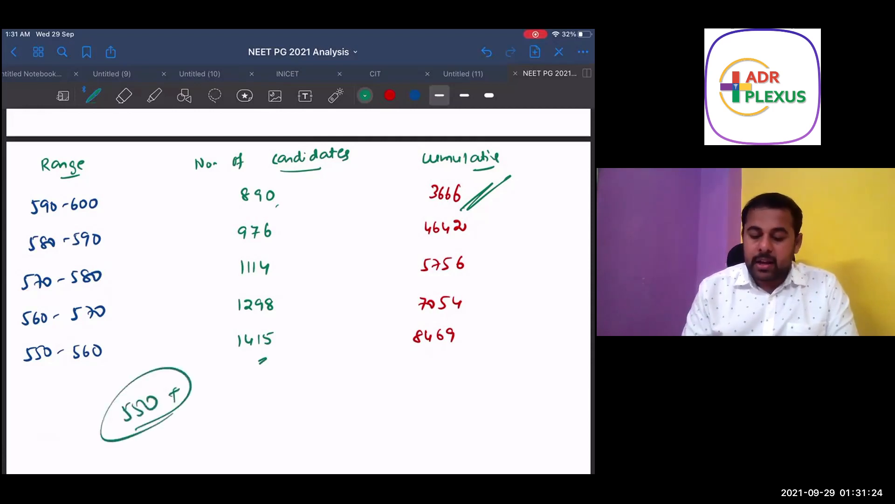
In red ink, write and circle 8469 with an arrow as the 550+ count.
click(390, 95)
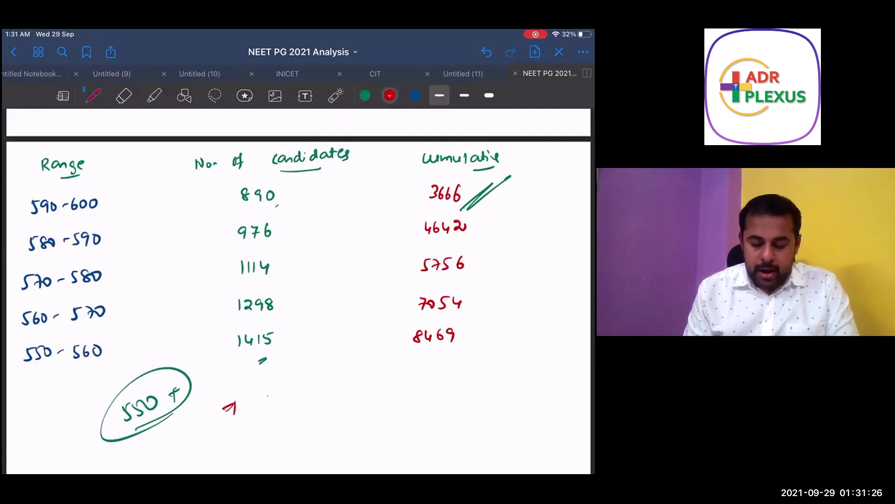
drag(251, 400, 309, 394)
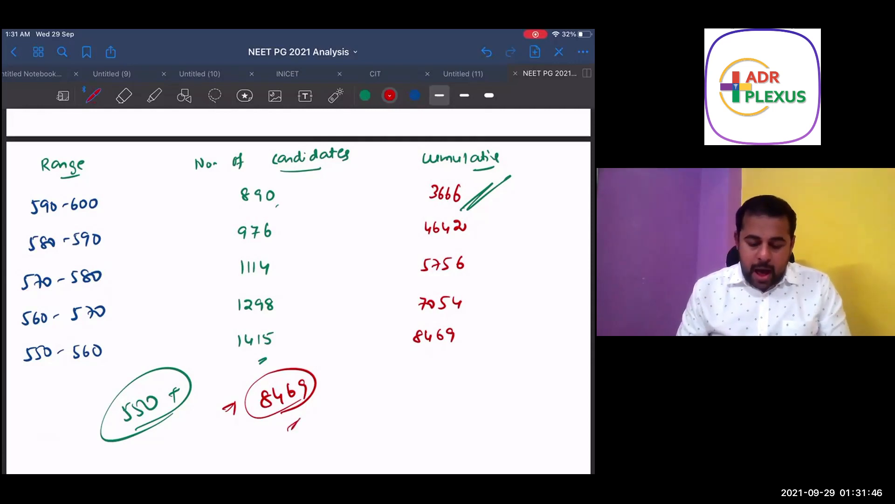
scroll(down, 3)
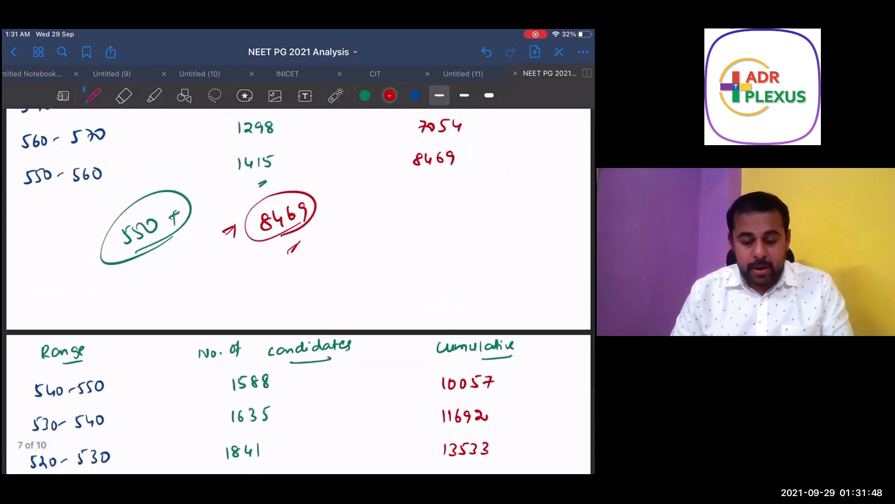
Circle the qualifying score 302 in the summary table, then page on past the notes.
scroll(down, 3)
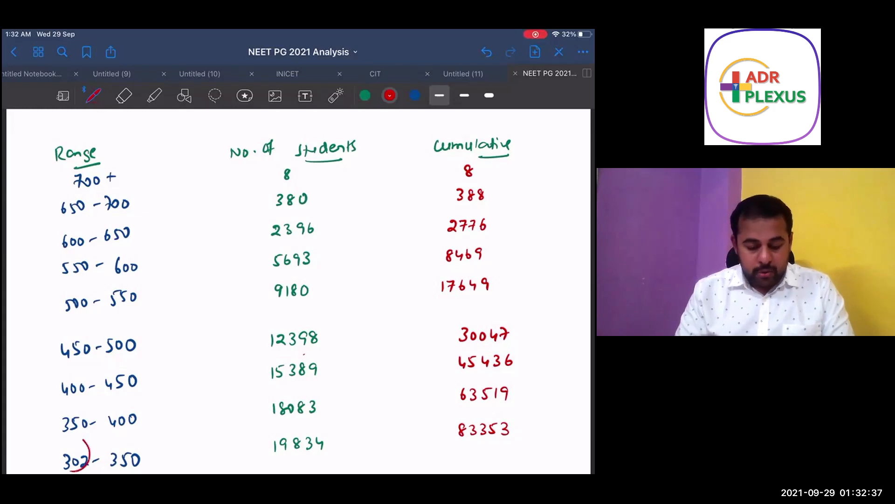
drag(57, 460, 91, 460)
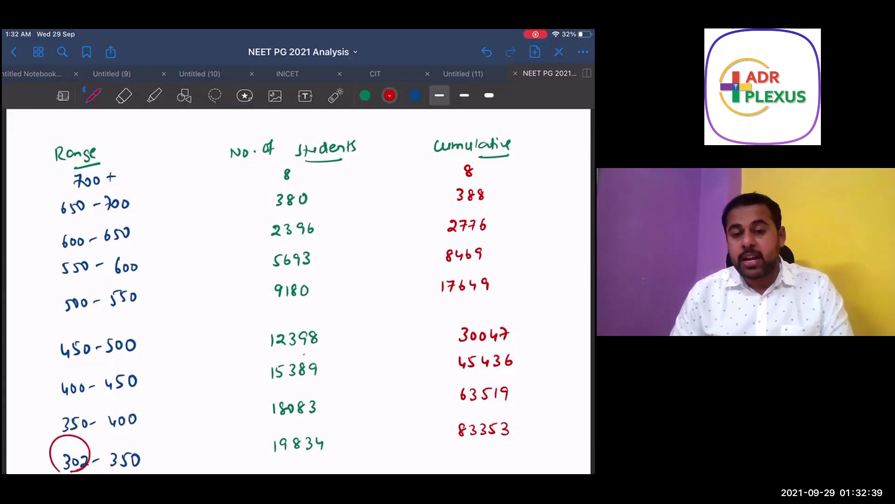
scroll(down, 3)
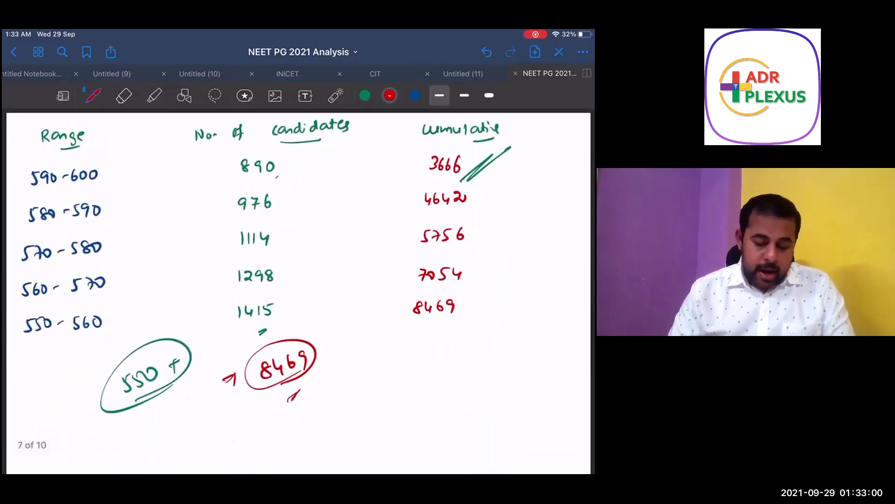
scroll(down, 3)
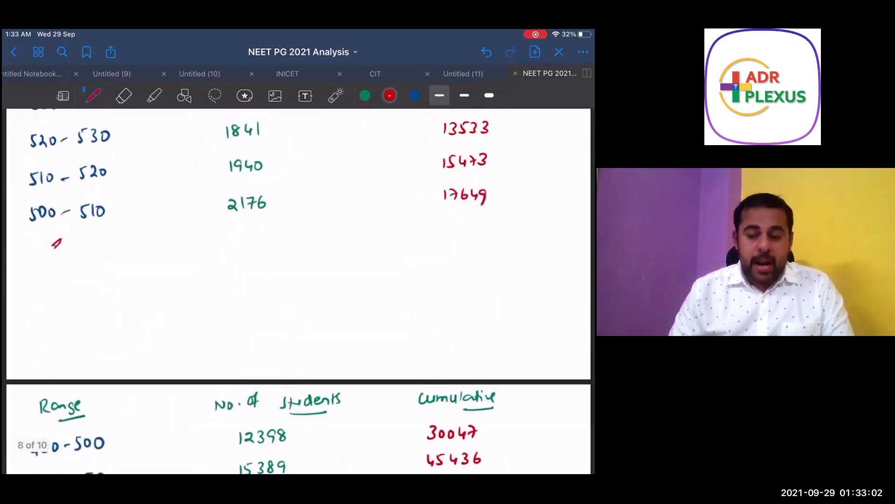
scroll(down, 3)
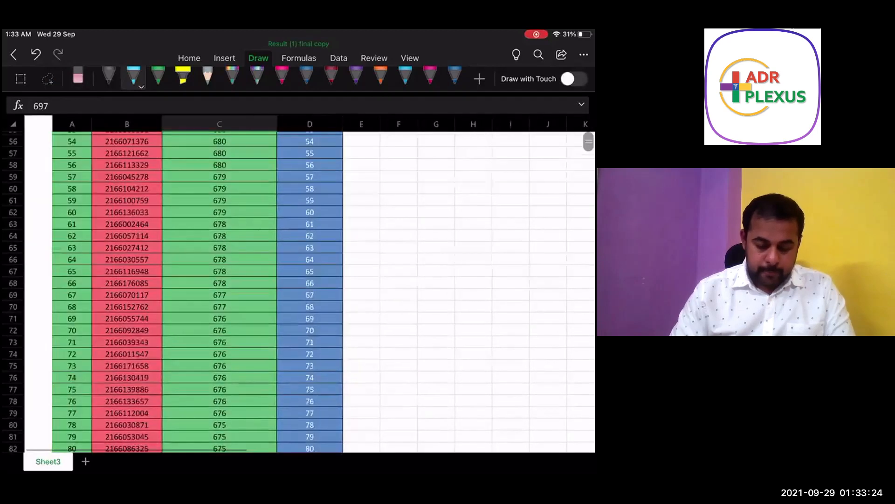
At rank 500 (score 645), draw a blue arrow and write the 645+ cutoff.
scroll(down, 3)
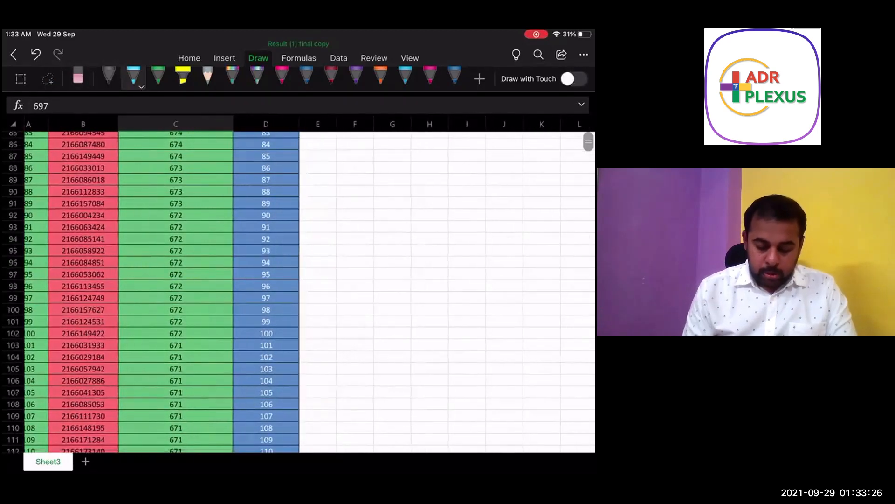
drag(299, 342, 366, 317)
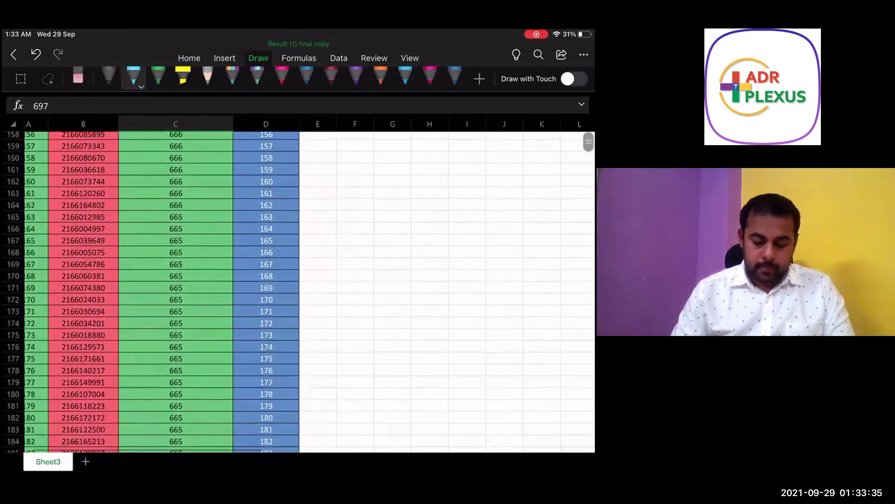
scroll(down, 3)
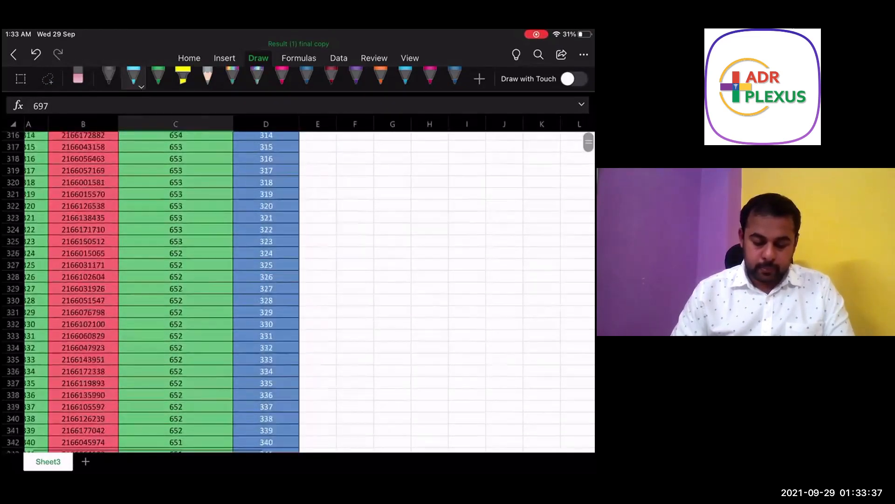
scroll(down, 3)
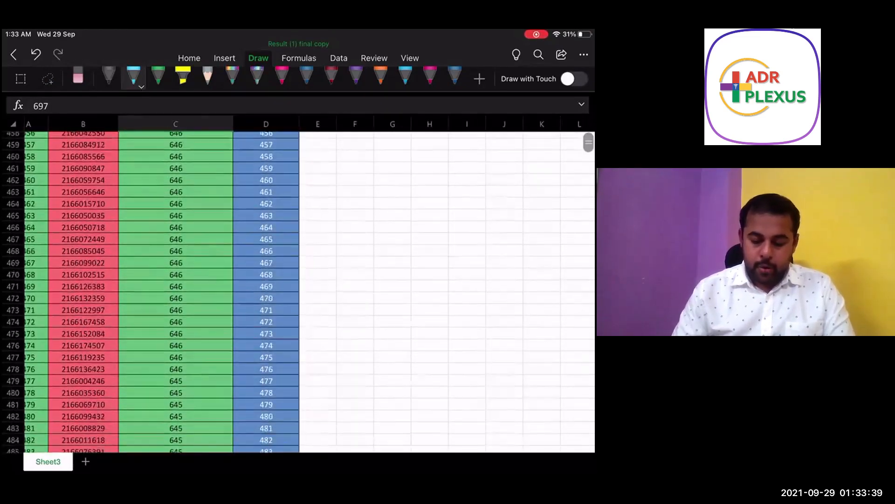
scroll(down, 3)
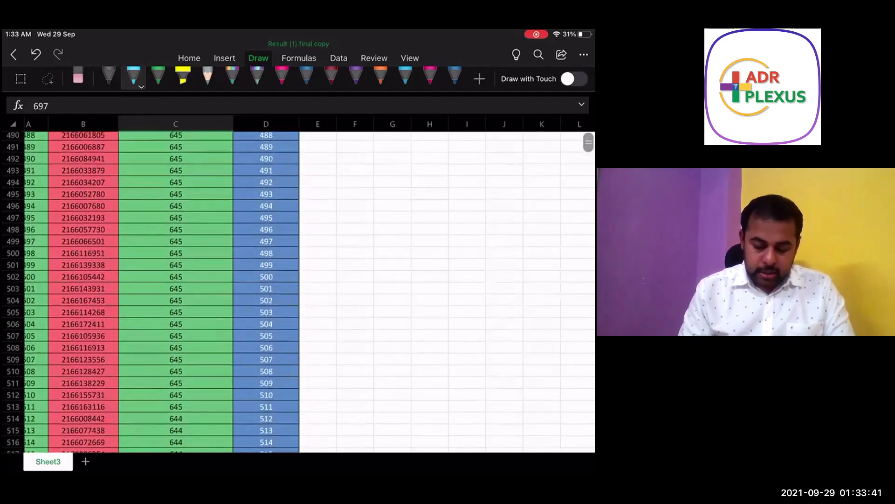
drag(302, 285, 340, 263)
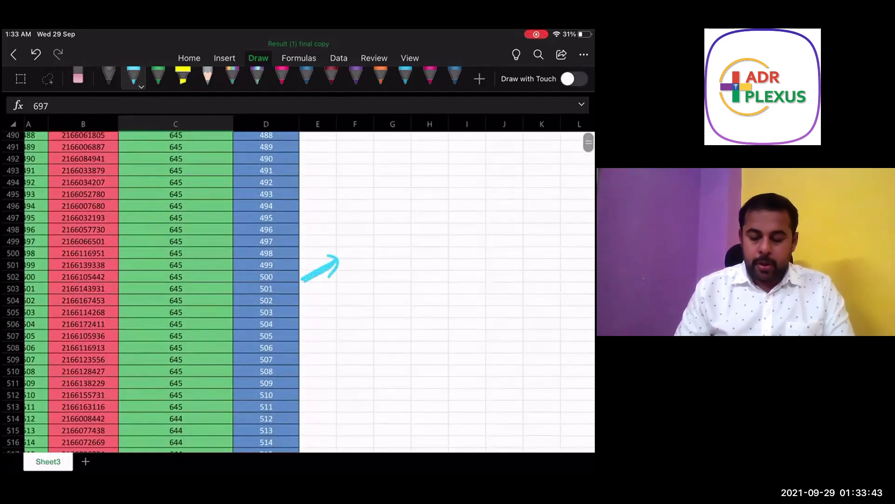
drag(380, 250, 468, 229)
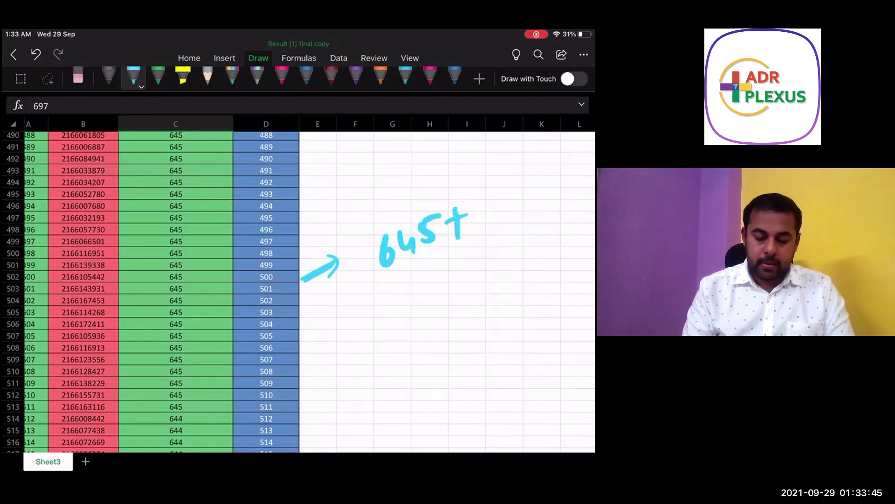
At rank 1000, draw a pink arrow and write the 630+ cutoff.
scroll(down, 3)
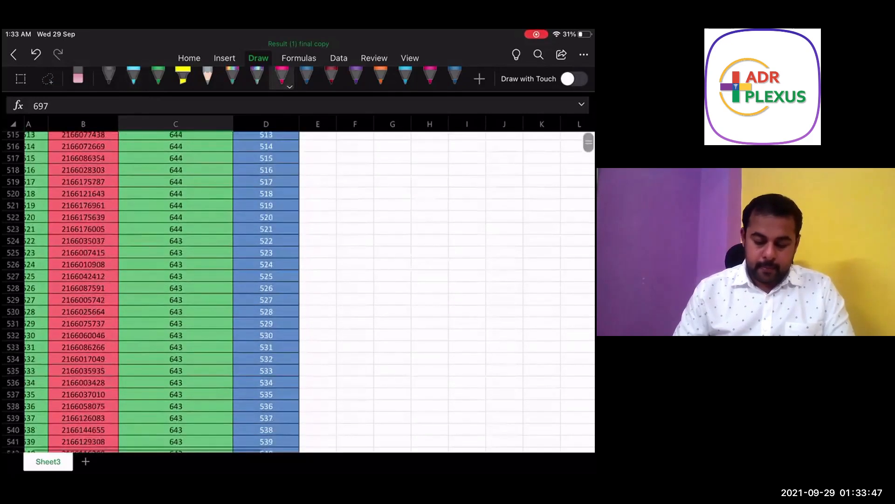
scroll(down, 3)
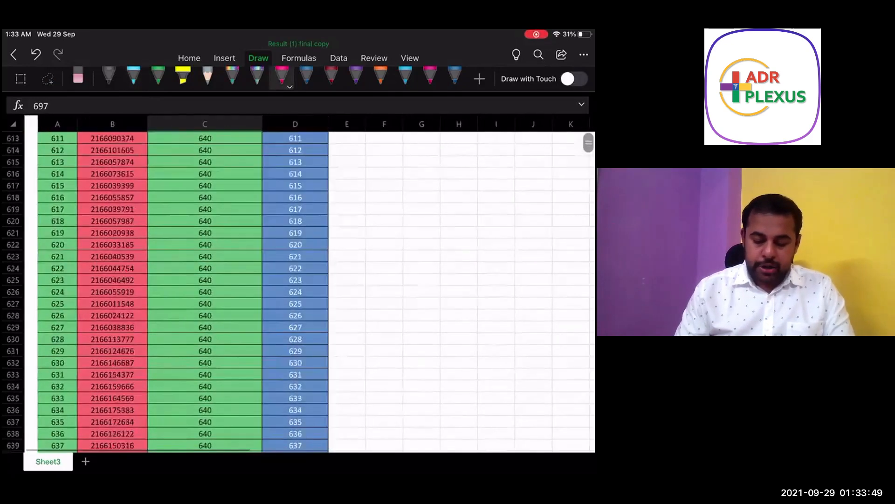
scroll(down, 3)
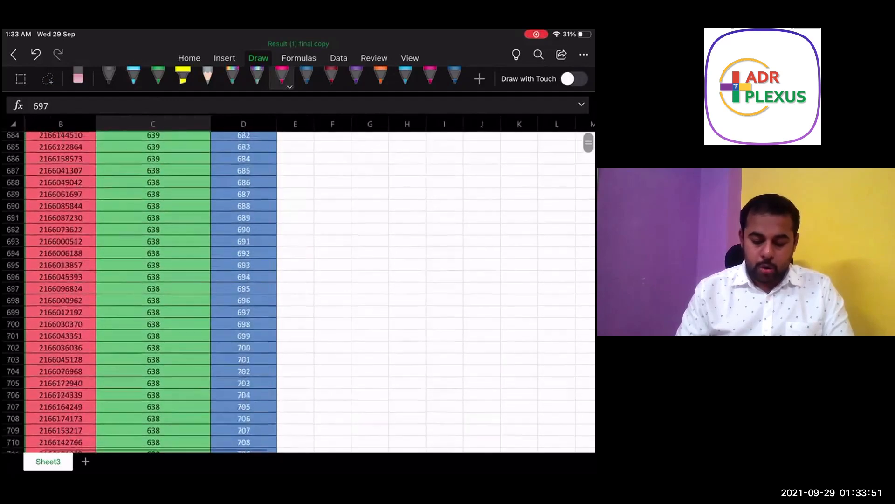
scroll(down, 3)
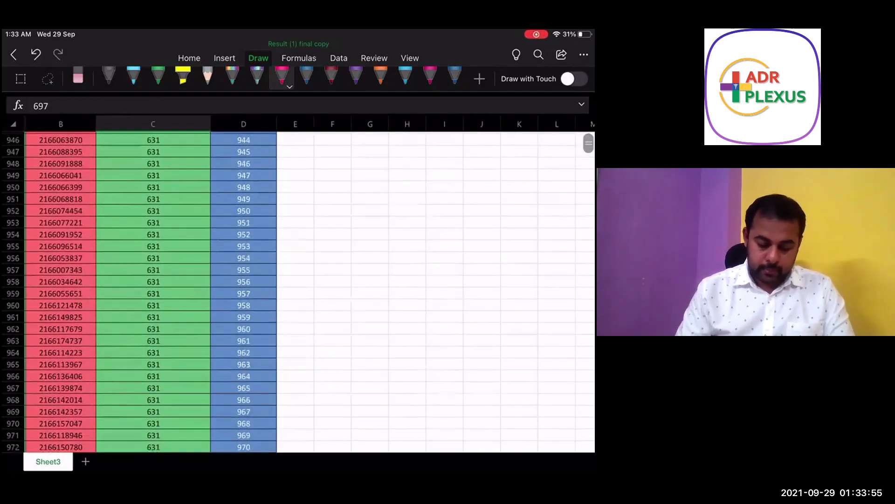
scroll(down, 3)
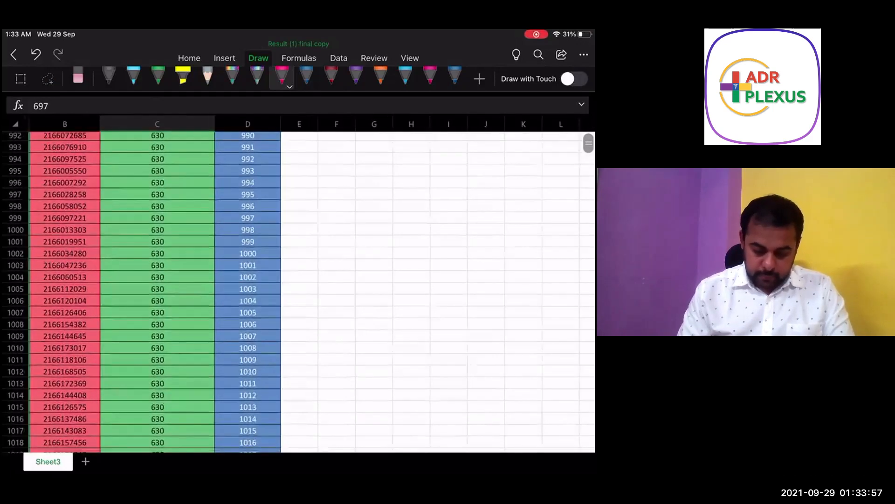
drag(280, 263, 317, 234)
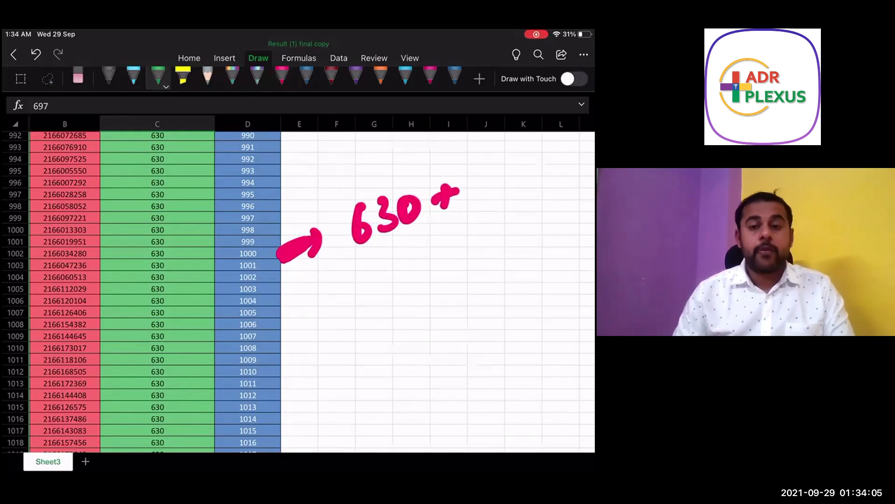
Scroll the results sheet down toward rank 2000, where scores reach 611–610.
scroll(down, 3)
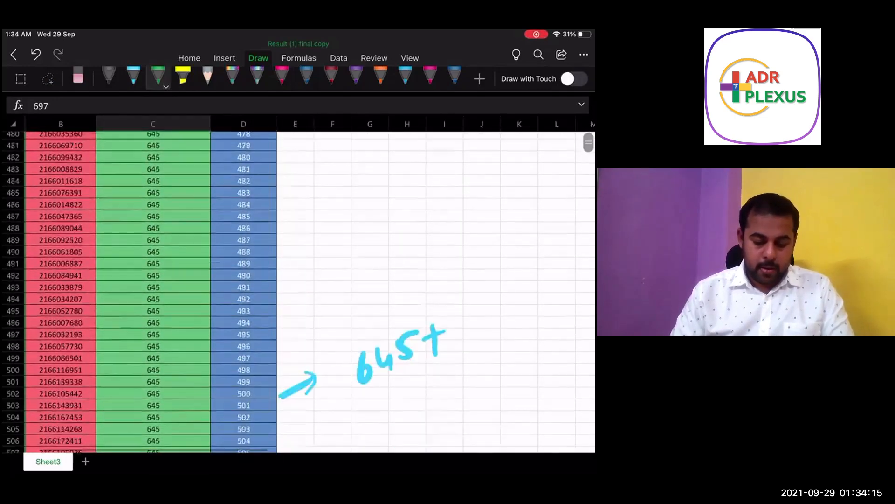
scroll(down, 3)
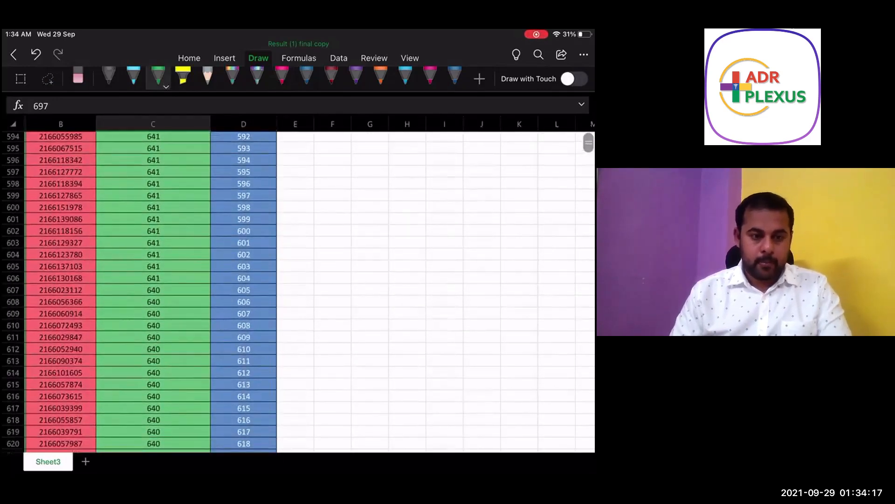
scroll(down, 3)
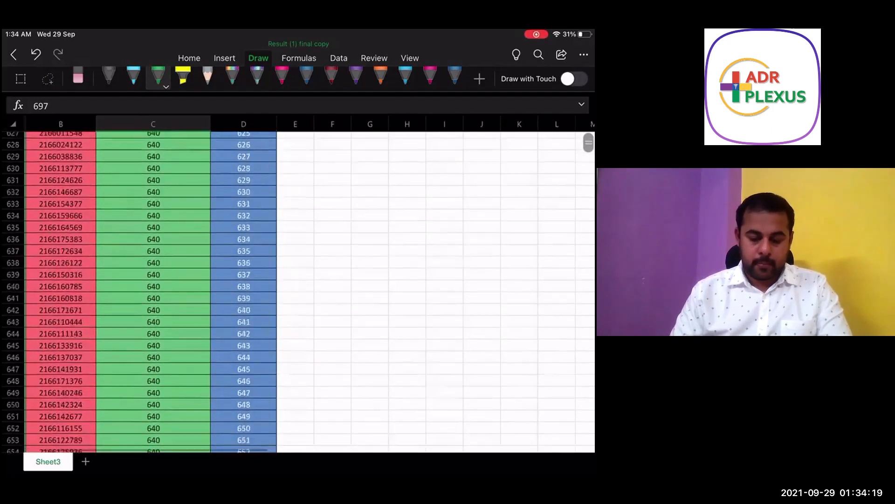
scroll(down, 3)
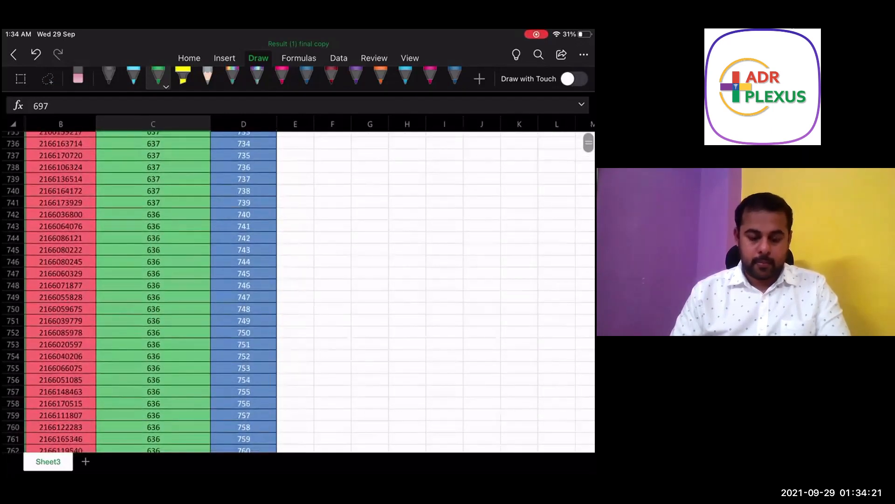
scroll(down, 3)
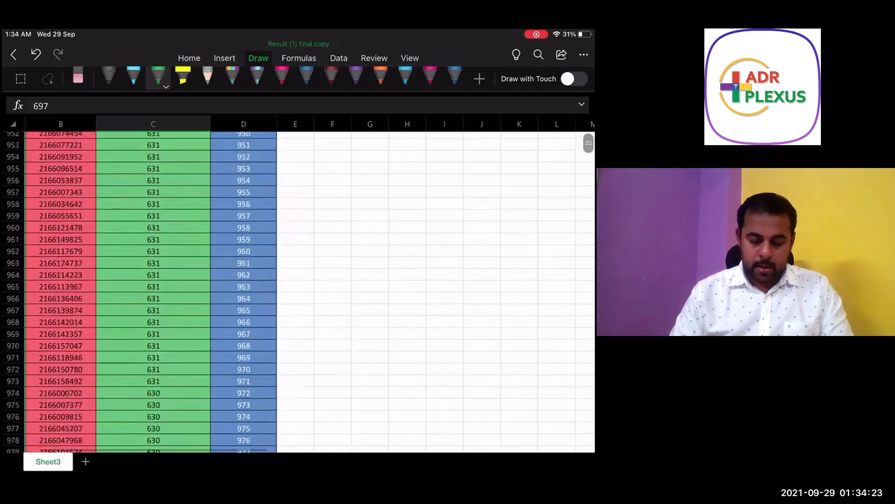
scroll(down, 3)
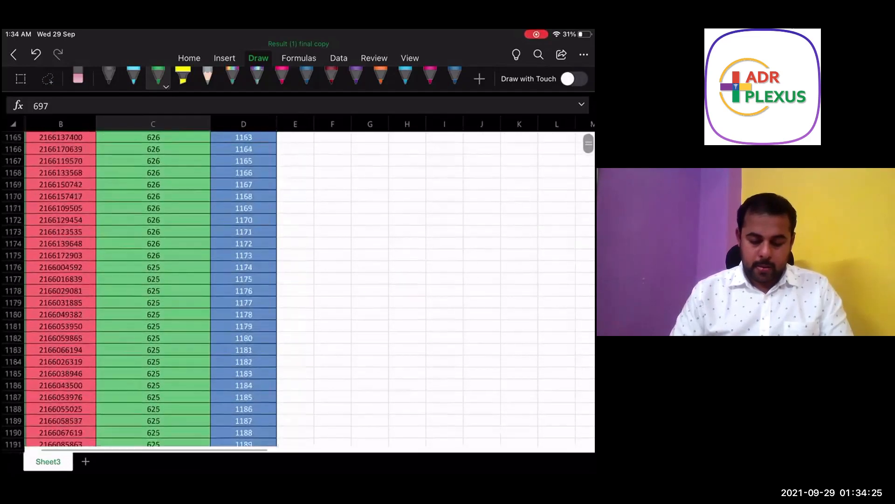
scroll(down, 3)
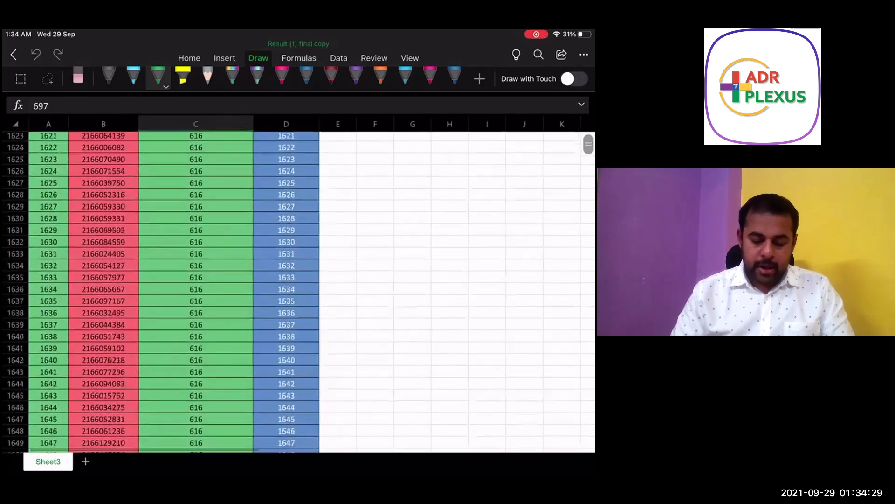
scroll(down, 3)
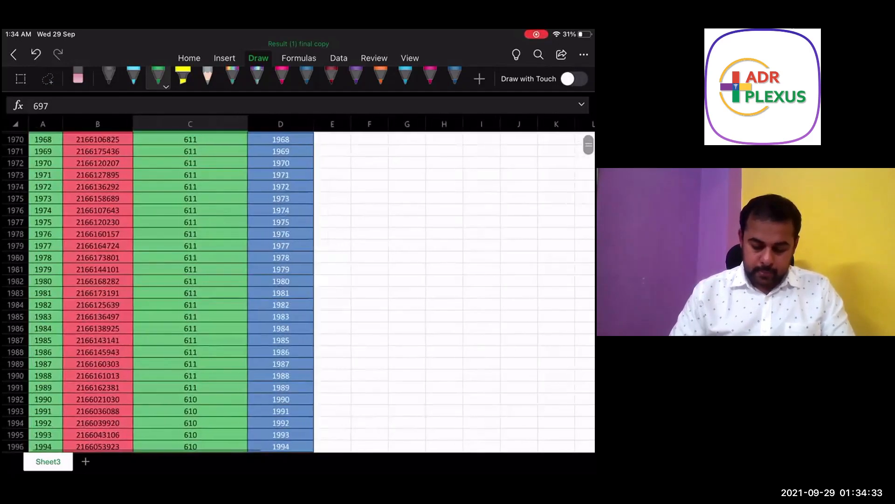
Draw a green arrow marking the 610+ cutoff at rank 2000.
scroll(down, 3)
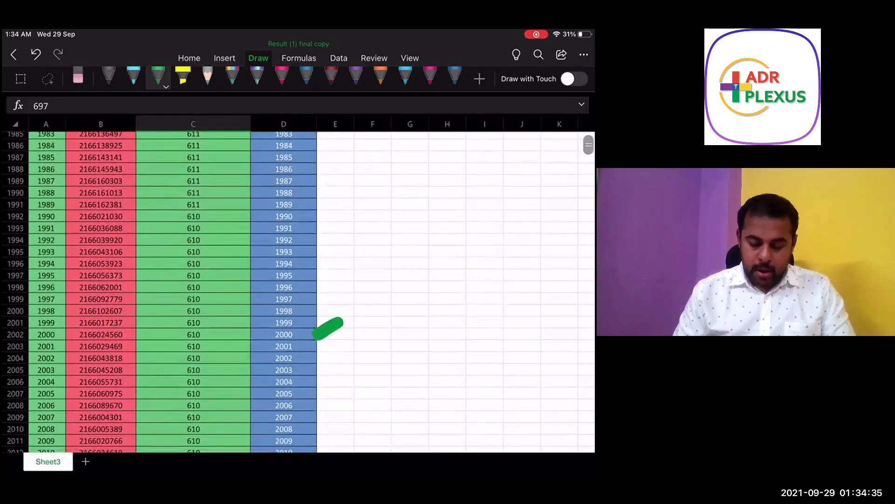
drag(337, 326, 409, 303)
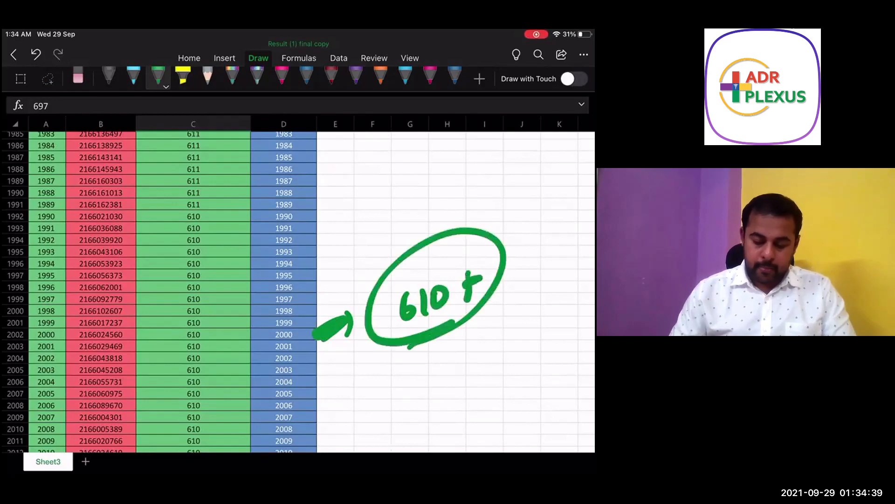
Scroll down past rank 3000 to rows near rank 3300, scoring 594–593.
scroll(down, 3)
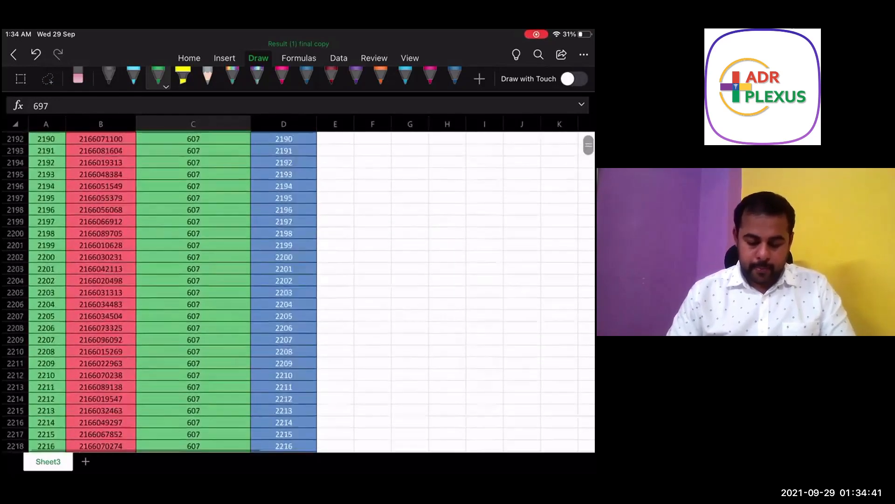
scroll(down, 3)
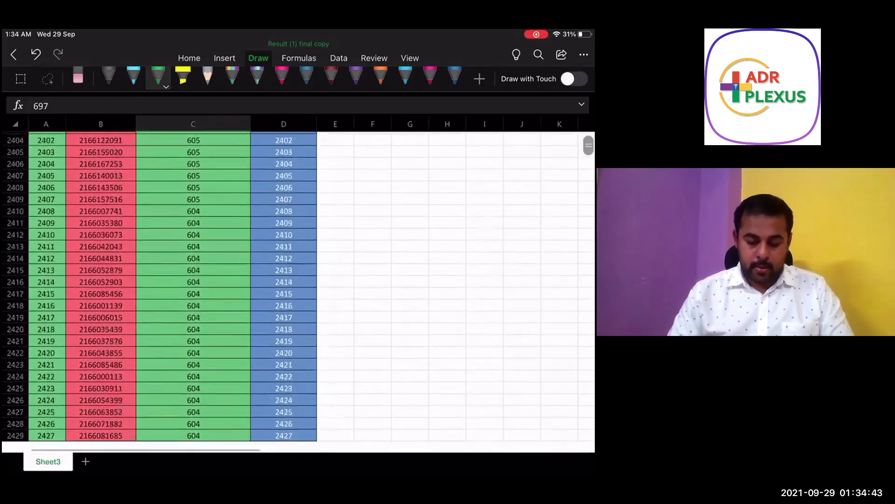
scroll(down, 3)
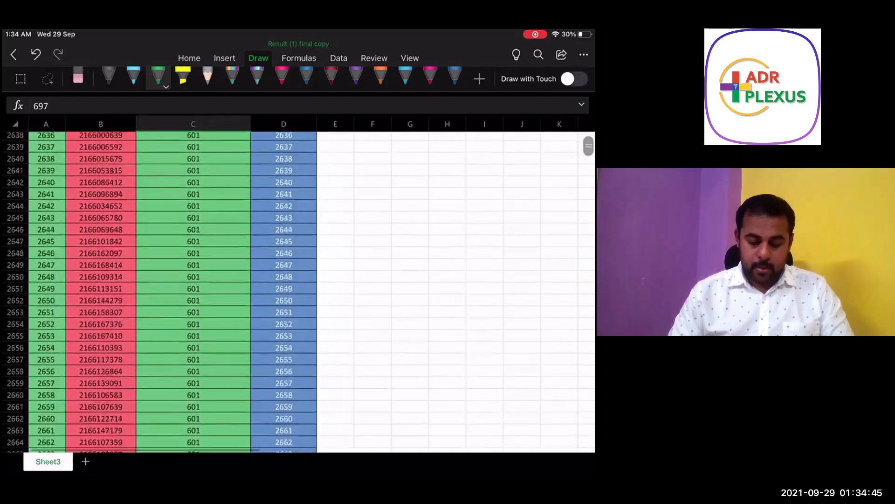
scroll(down, 3)
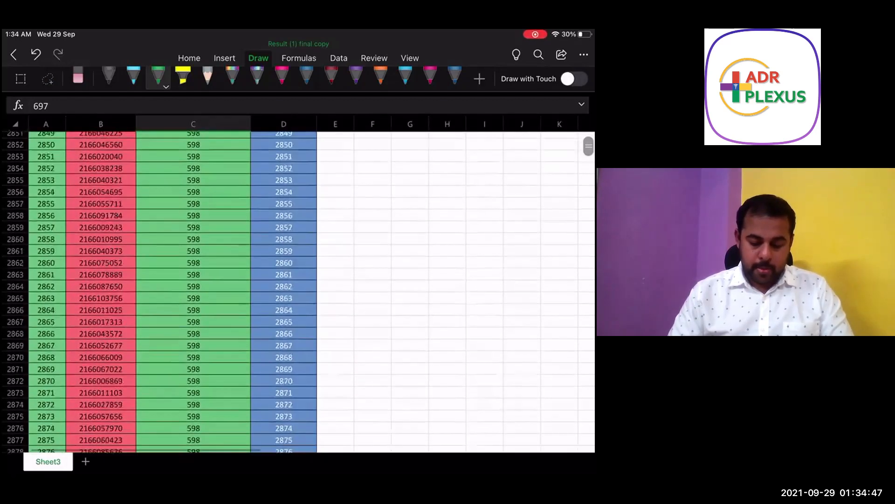
scroll(down, 3)
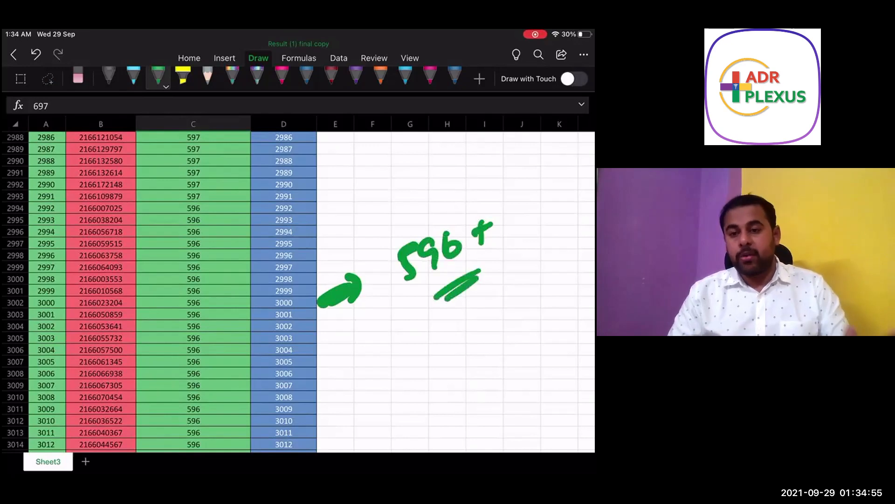
scroll(down, 3)
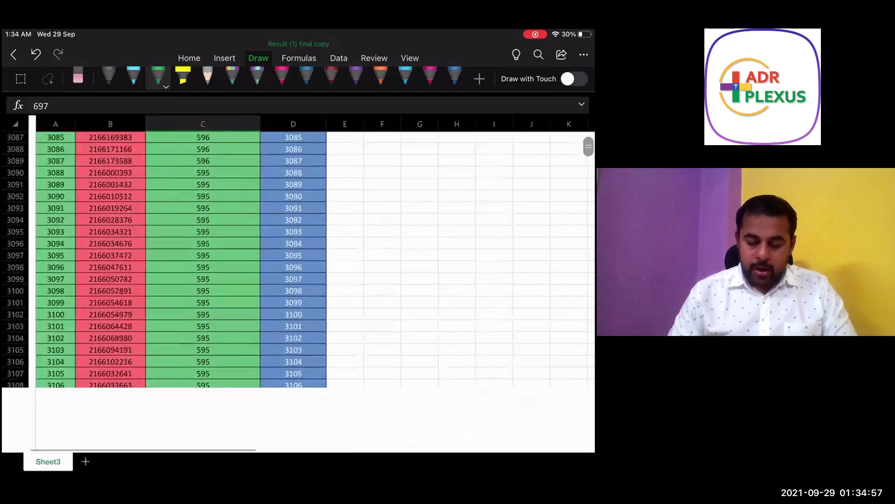
scroll(down, 3)
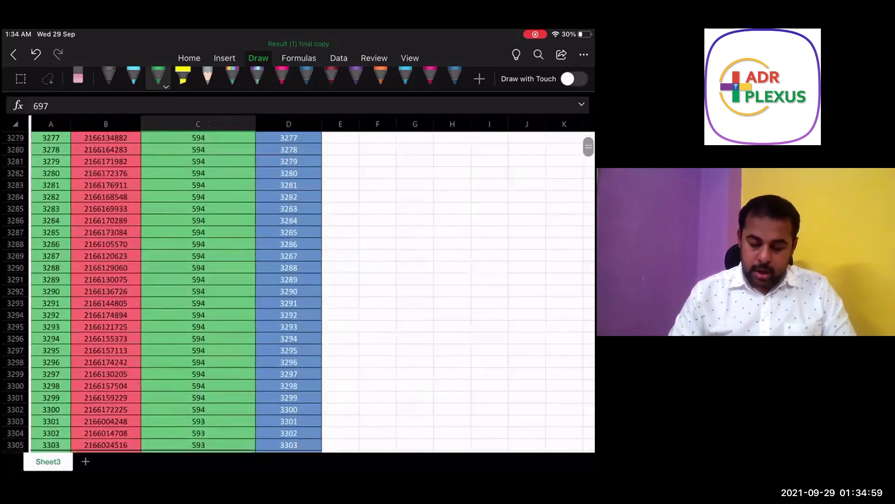
Scroll to the sheet's end at rank 4725, where the score is 579.
scroll(down, 3)
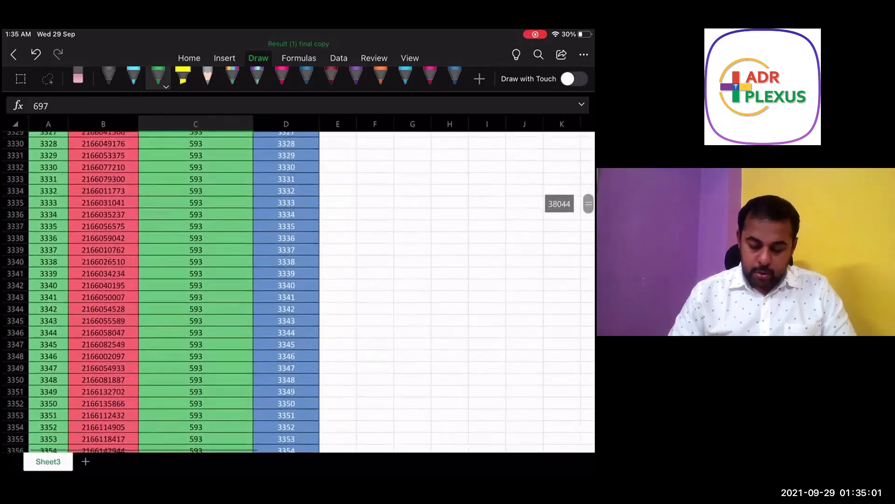
scroll(down, 3)
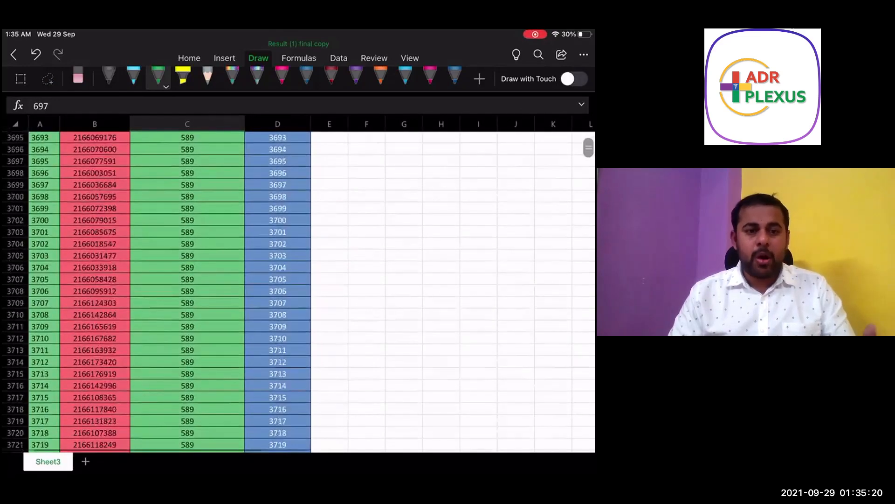
scroll(down, 3)
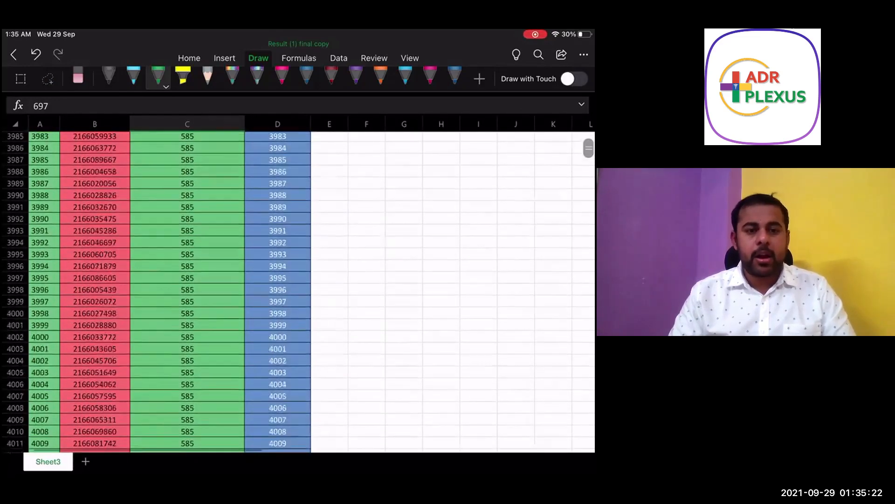
scroll(down, 3)
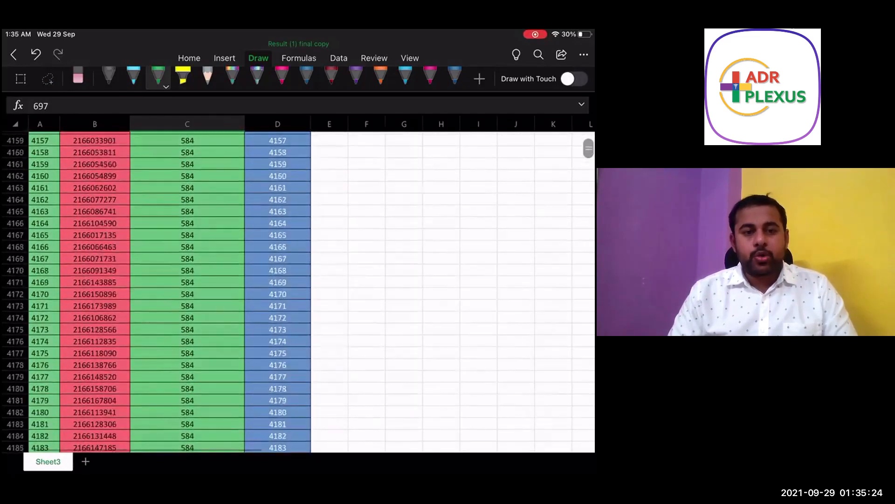
scroll(down, 3)
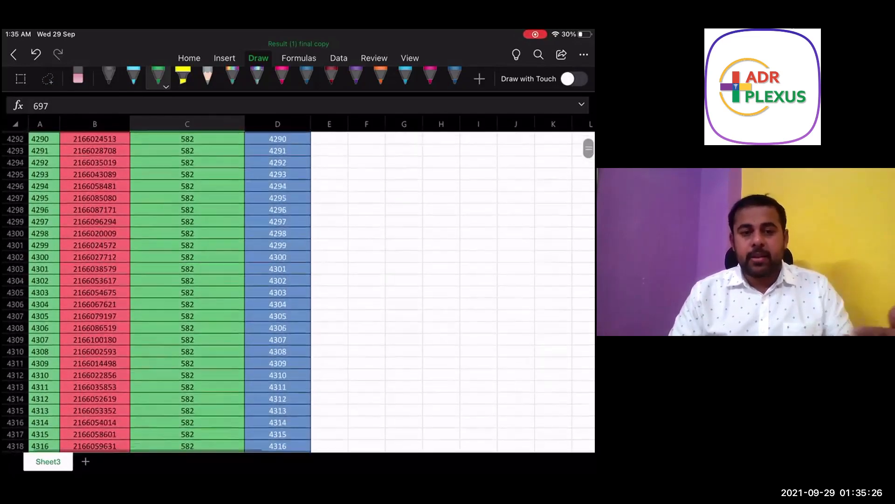
scroll(down, 3)
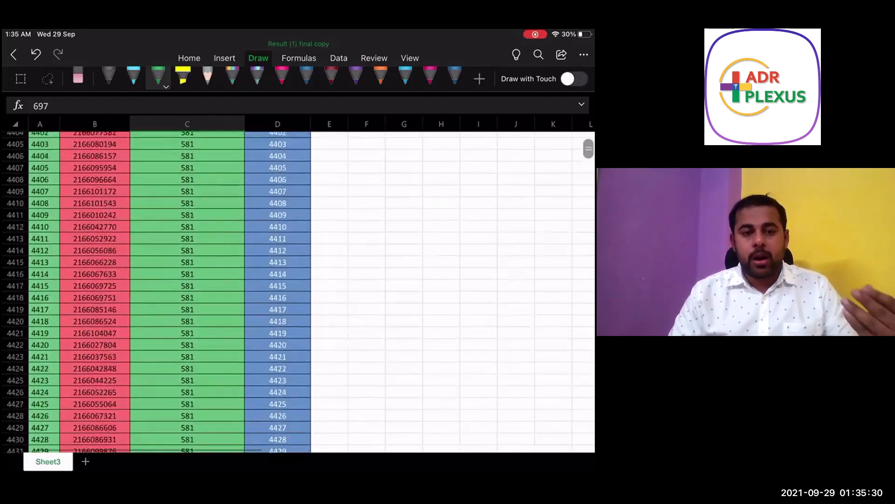
scroll(down, 3)
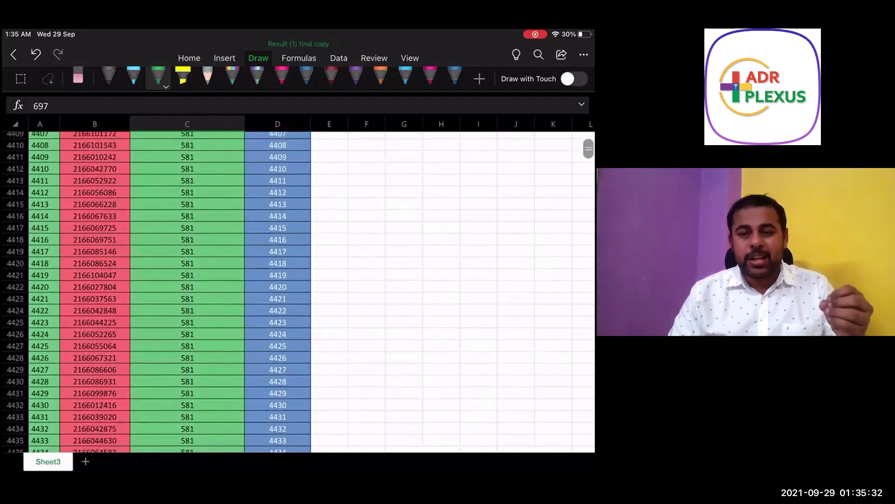
scroll(down, 3)
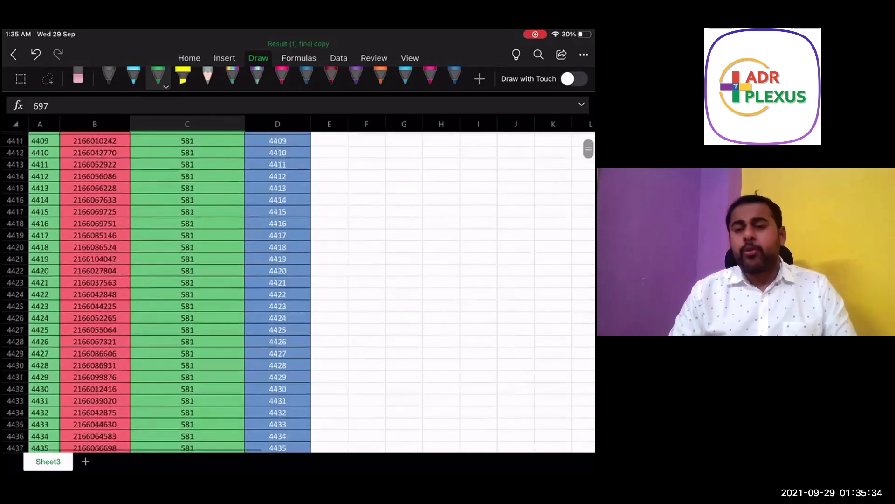
scroll(down, 3)
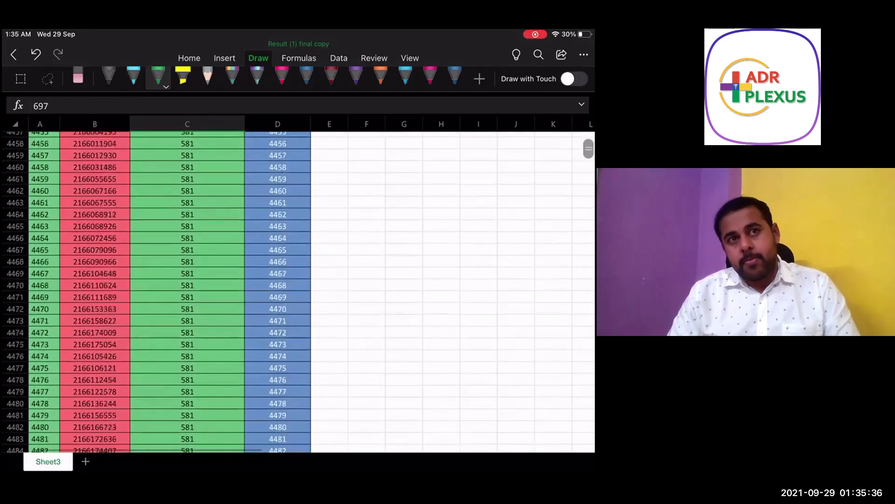
scroll(down, 3)
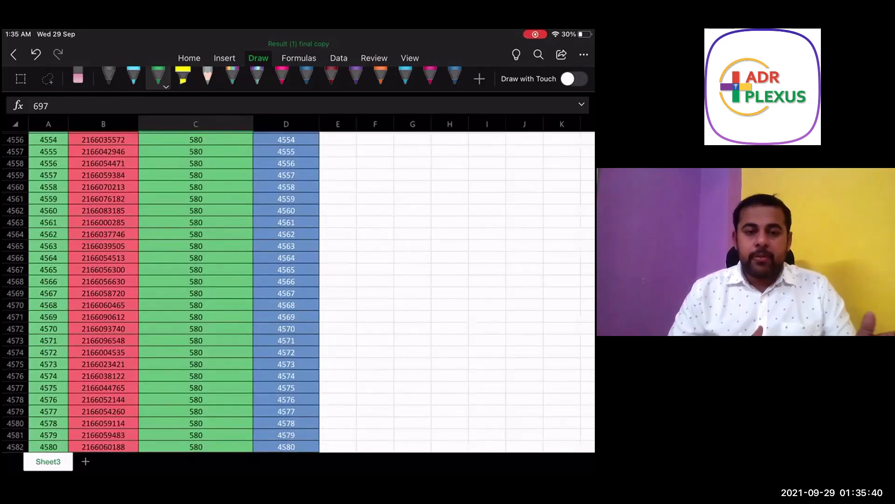
scroll(down, 3)
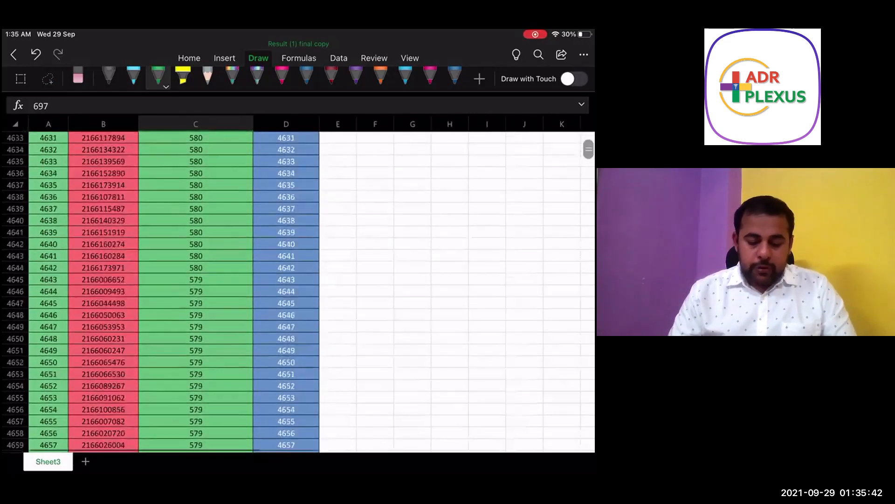
scroll(down, 3)
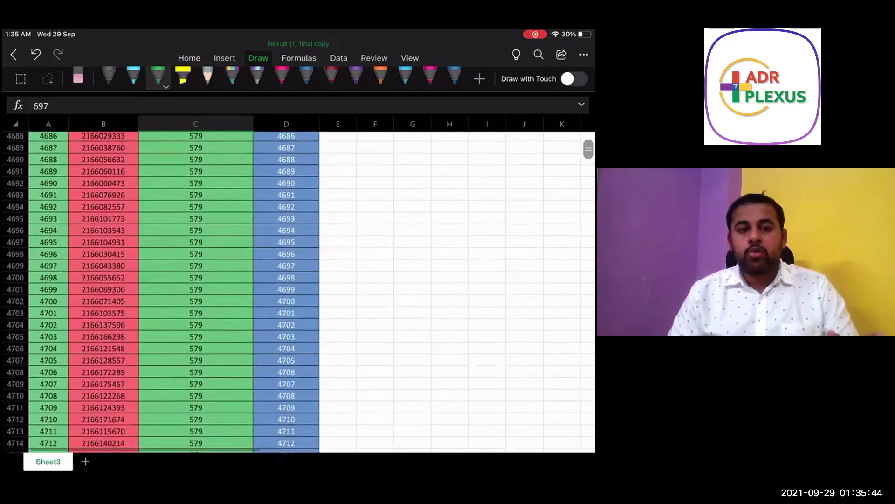
scroll(down, 3)
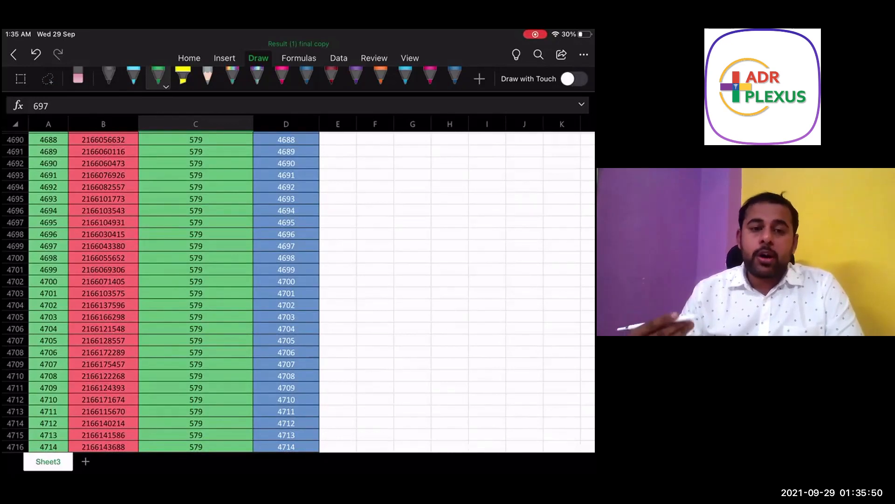
scroll(down, 3)
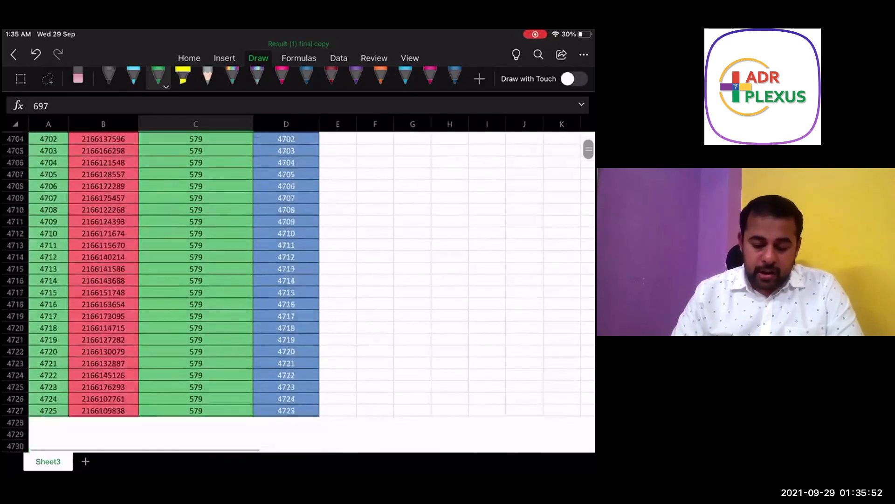
Scroll the second results sheet to rank 8469, the last rank scoring 550.
scroll(down, 3)
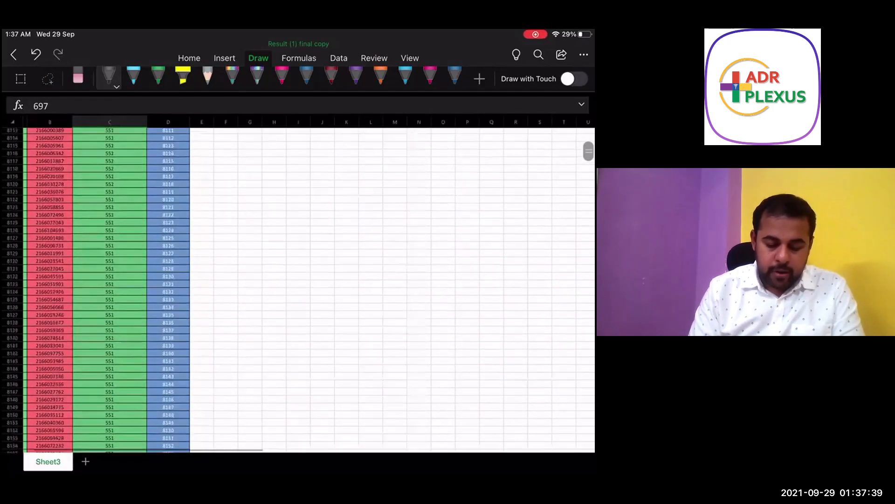
scroll(down, 3)
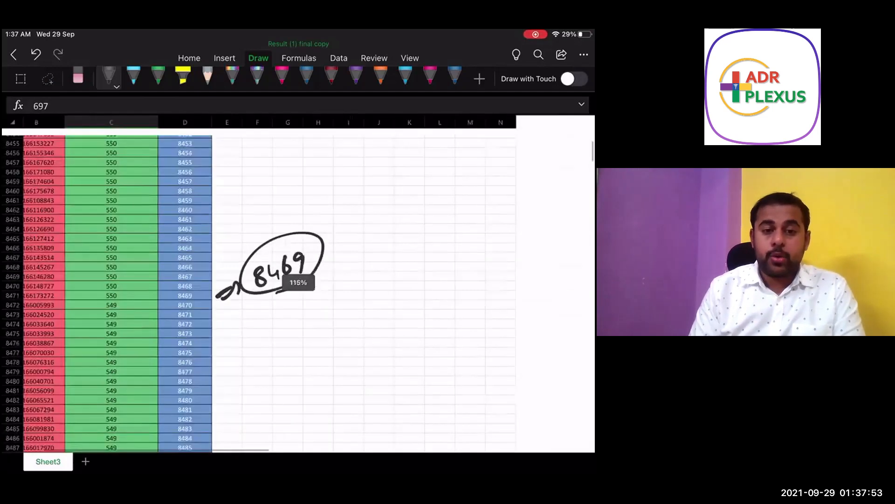
Scroll to rank 10000 (score 540) and begin a pen arrow beside that row.
scroll(down, 3)
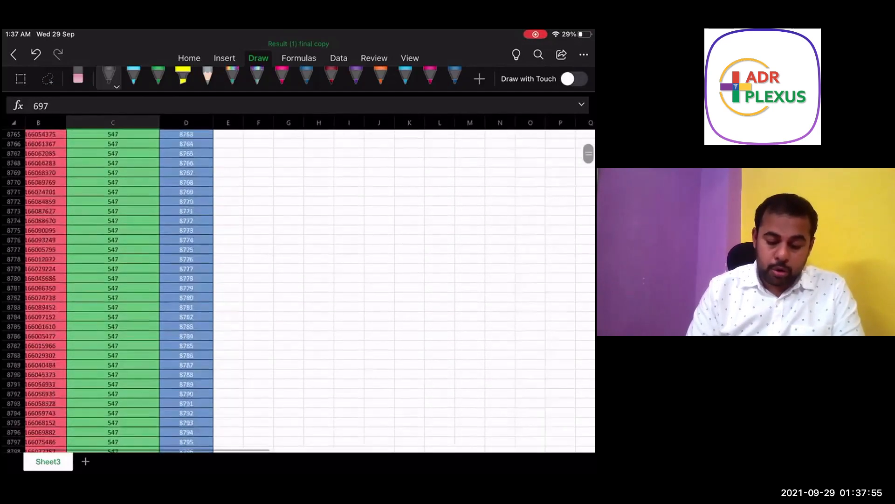
scroll(down, 3)
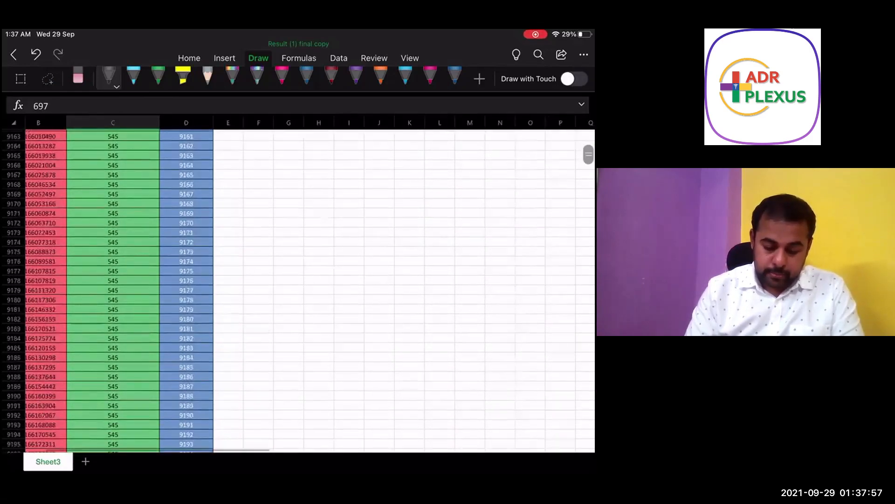
scroll(down, 3)
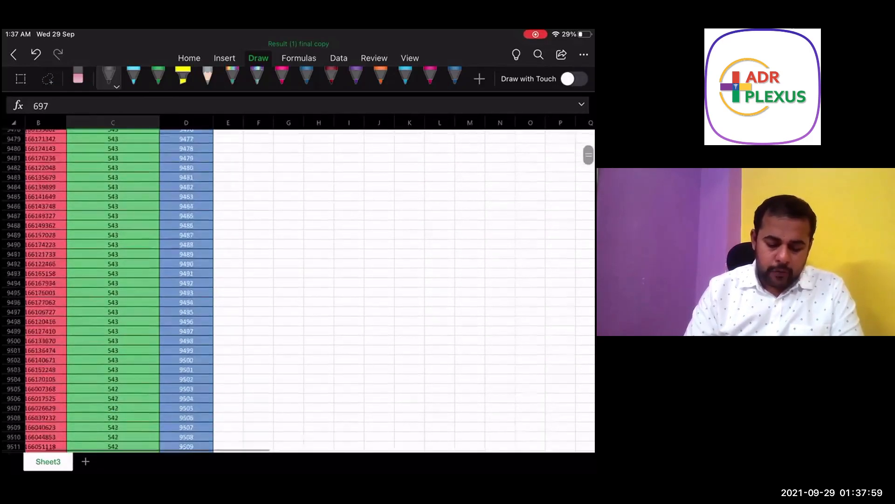
scroll(down, 3)
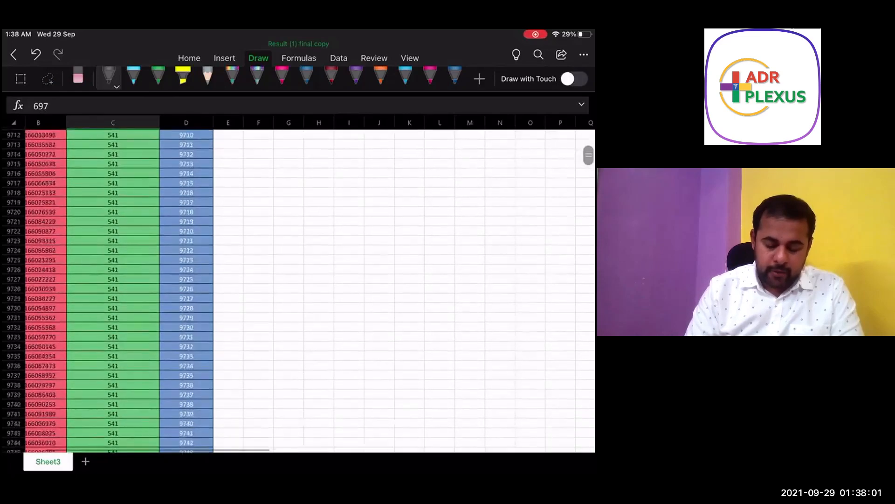
scroll(down, 3)
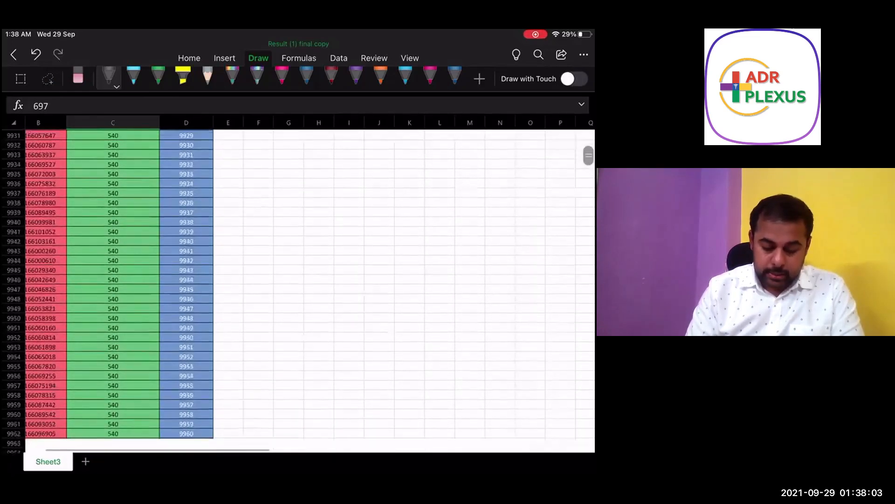
scroll(down, 3)
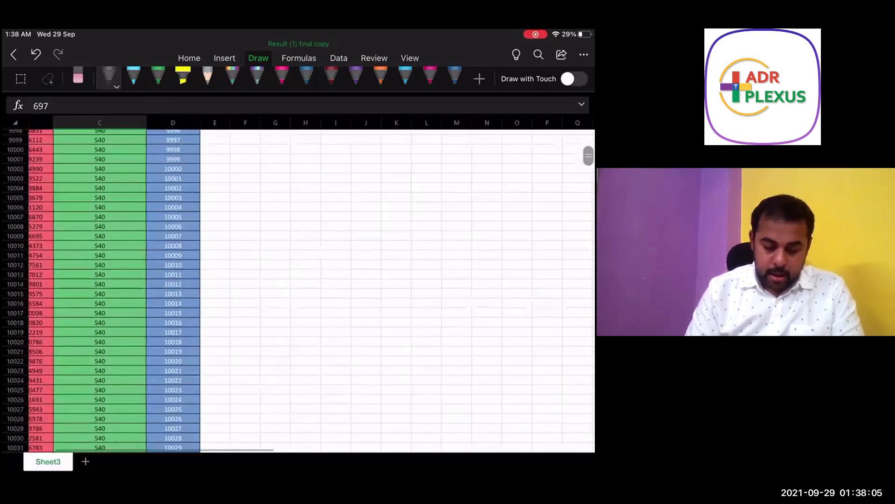
drag(234, 208, 263, 194)
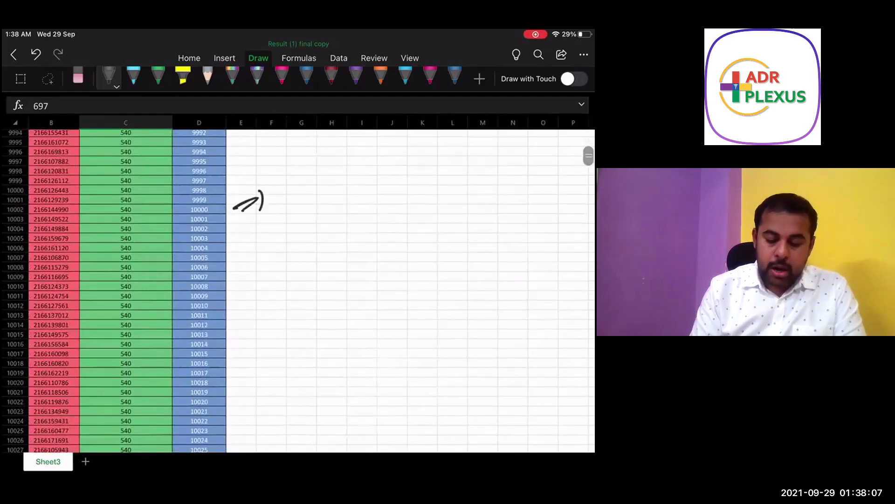